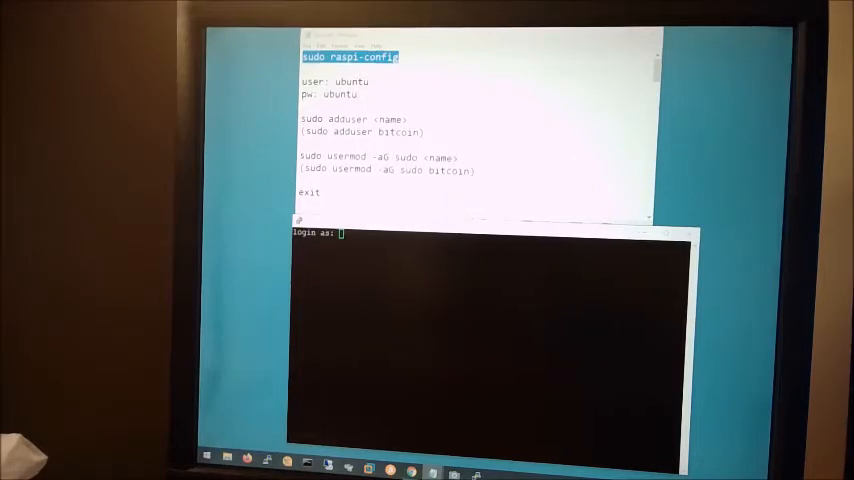
- Log in to the Ubuntu machine as user ubuntu using the credentials from the notes
left_click_drag(300, 80, 368, 96)
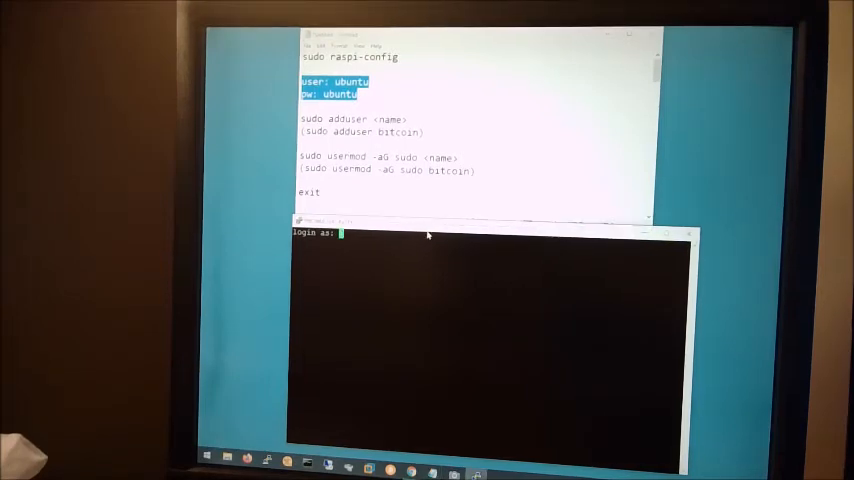
type("ub")
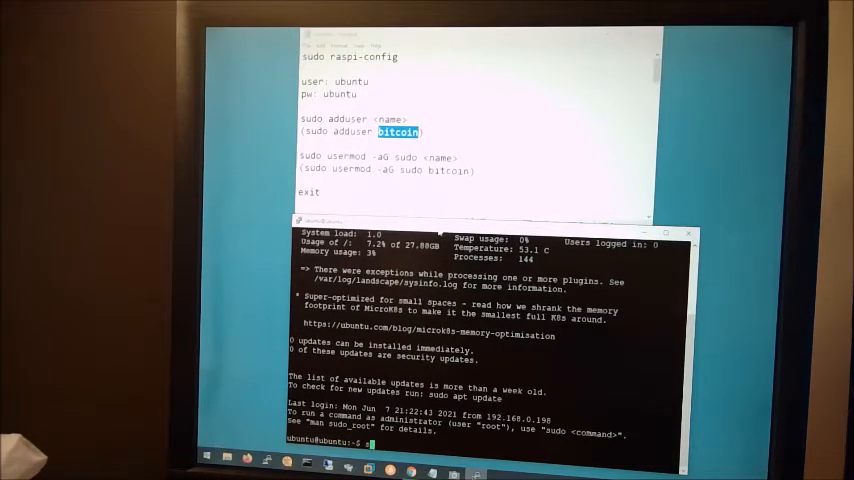
- Create a new bitcoin user with sudo adduser, supplying the sudo password and a new password
type("sudo")
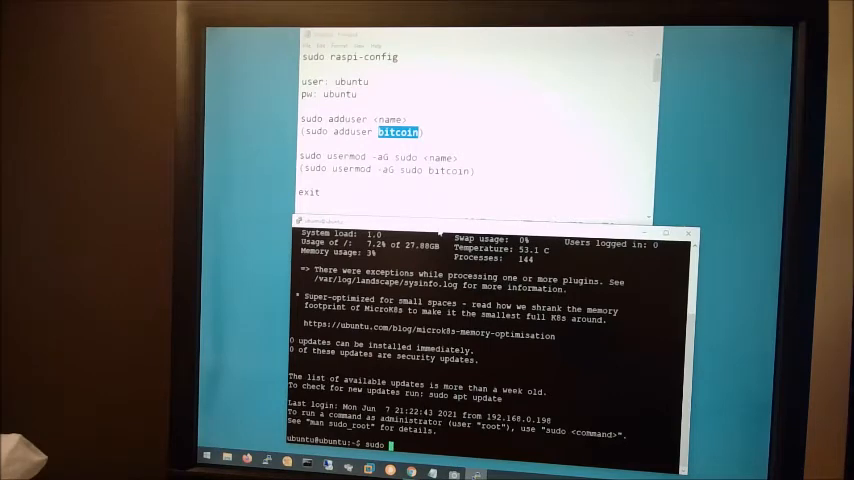
type("adduser")
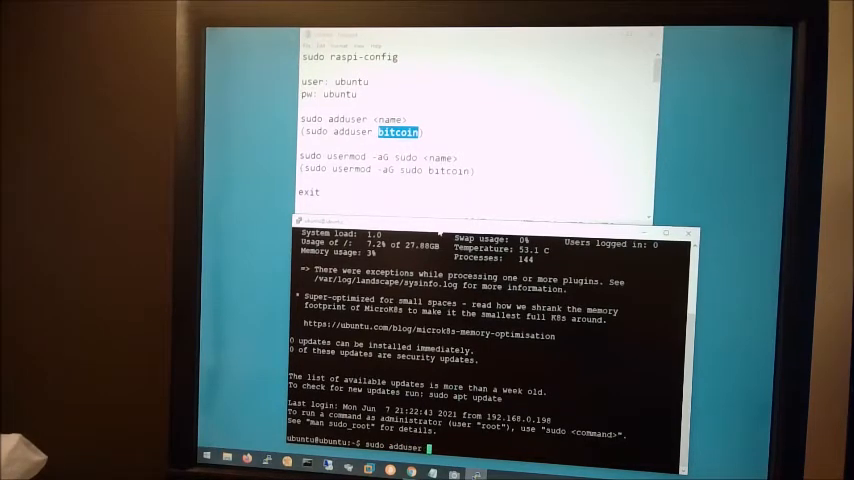
type("bitcoin")
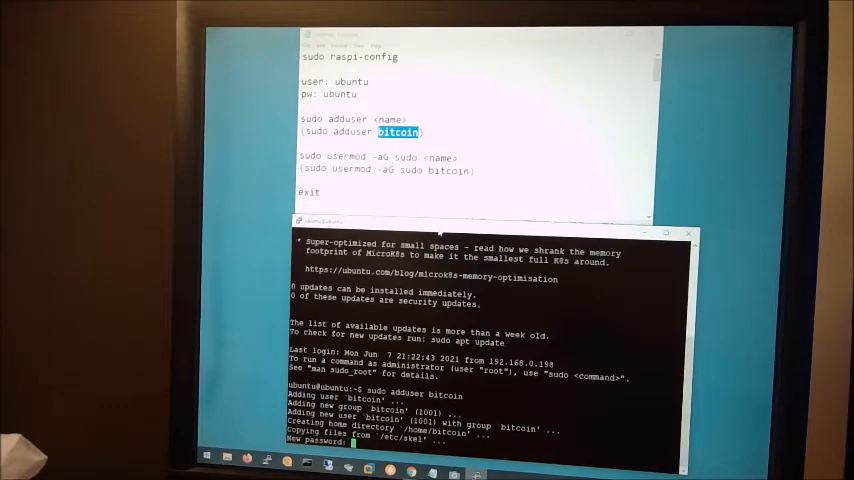
type("password")
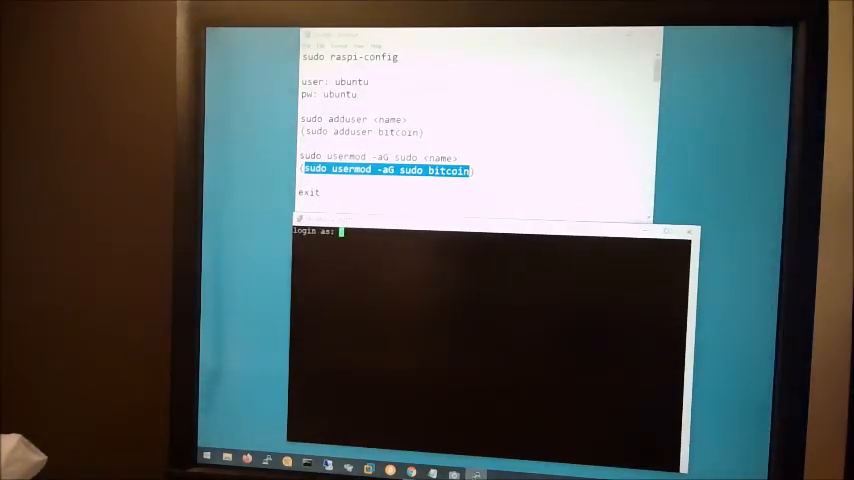
mouse_move(540, 300)
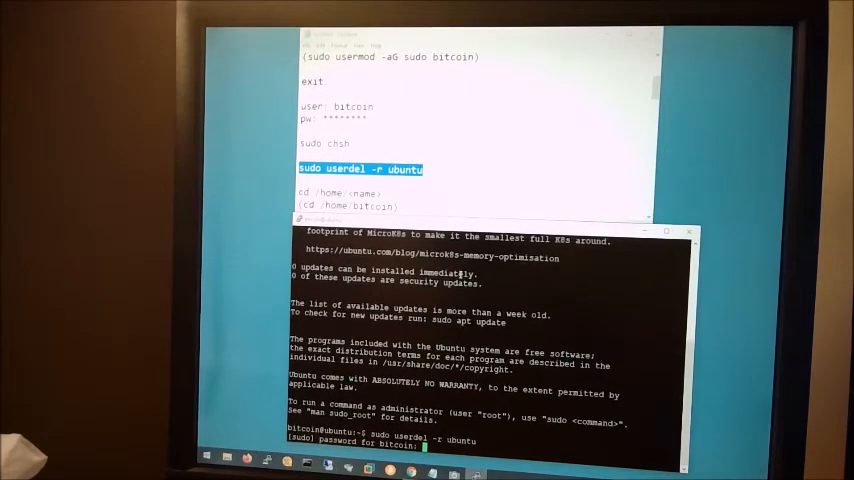
- Confirm the password so sudo userdel -r removes the ubuntu account and its home directory
key("Return")
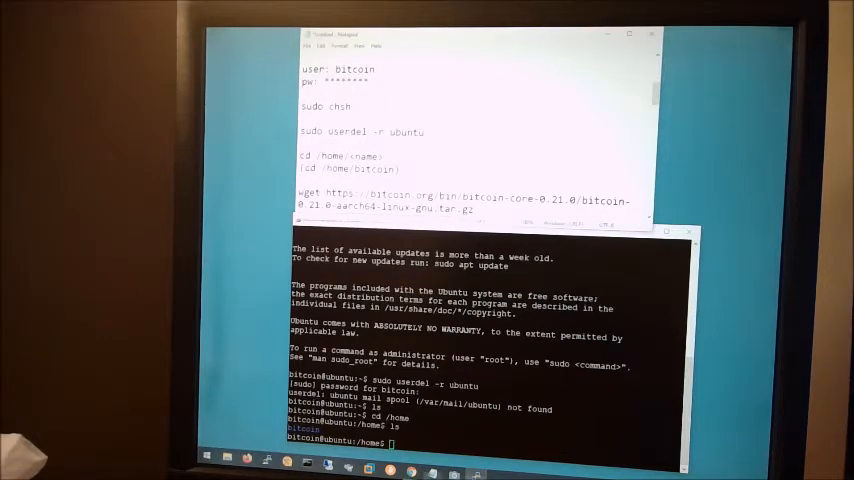
- Pick out the Bitcoin Core 0.21.0 tarball wget command from the notes
double_click(348, 168)
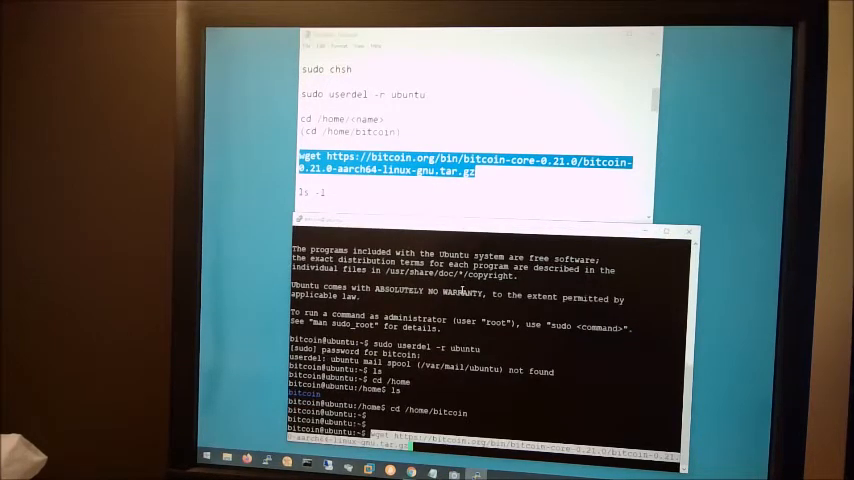
- Move into /home/bitcoin and list its files after downloading the Bitcoin Core 0.21.0 archive
key("Return")
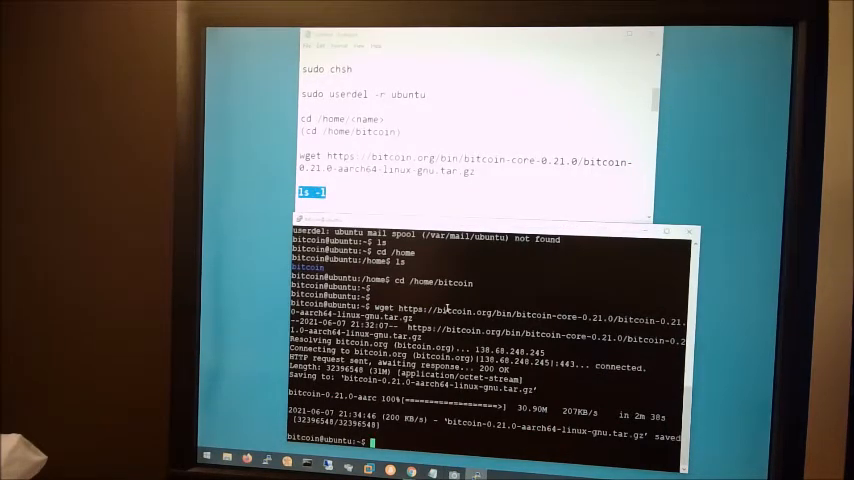
type("ls")
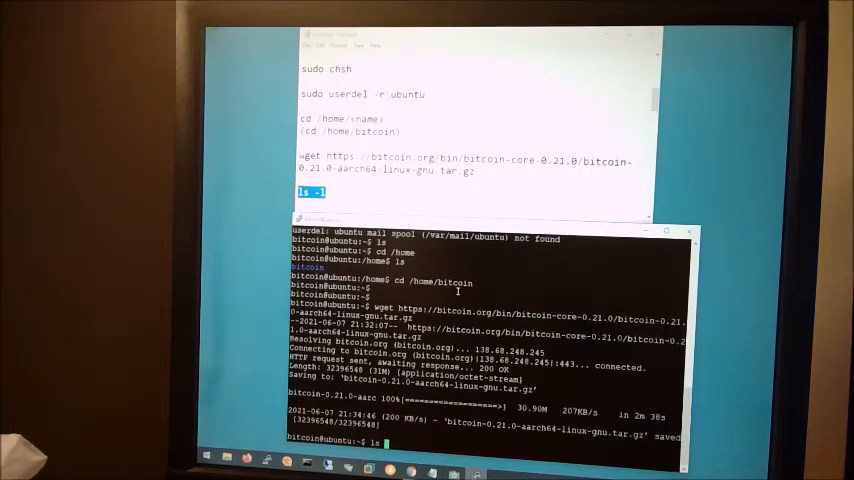
key("Return")
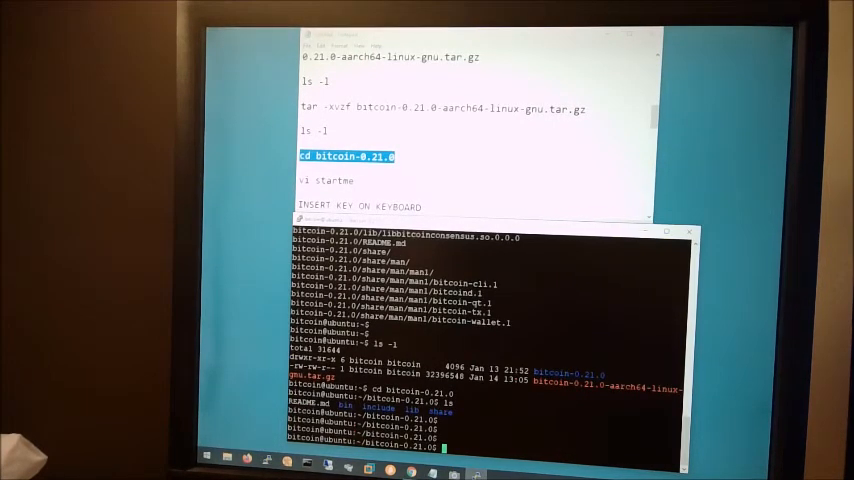
mouse_move(684, 218)
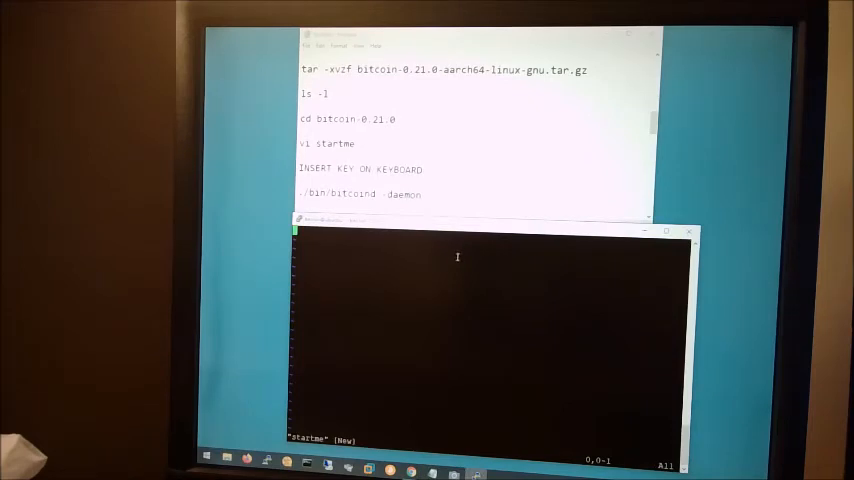
- Insert the line ./bin/bitcoind -daemon into the new startme script in vi
key("i")
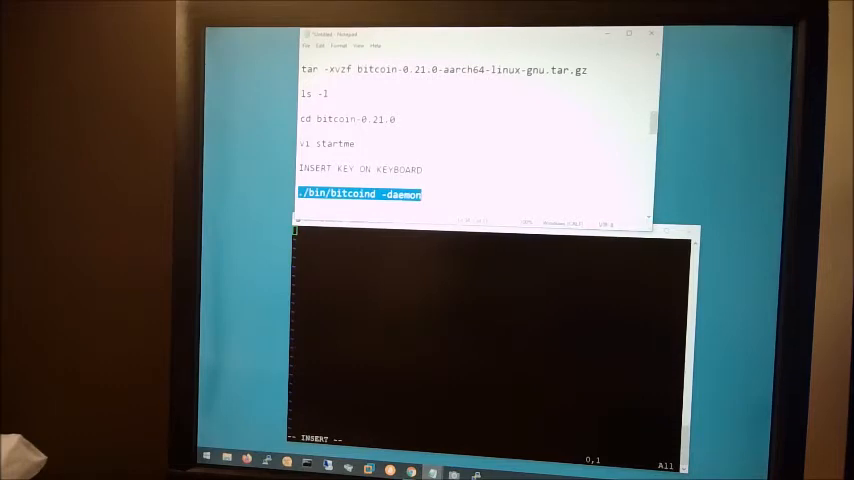
type("./bin/bitcoind -daemon")
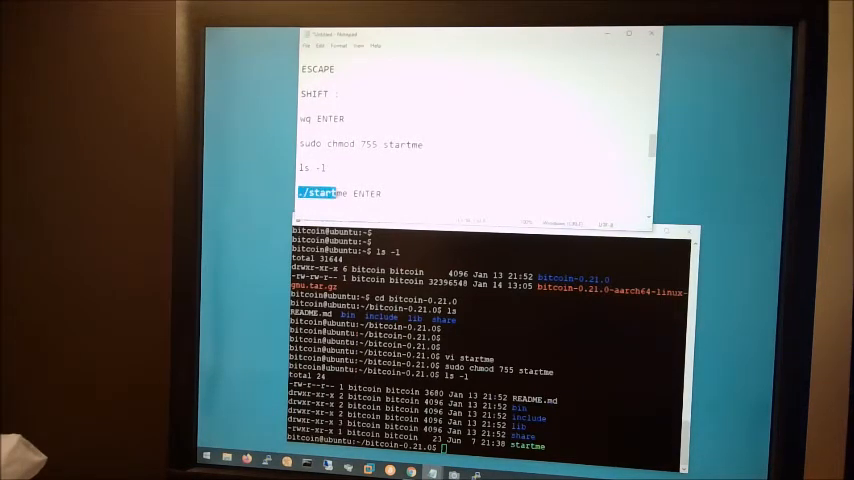
- Run ./startme so bitcoind reports the Bitcoin server is starting
right_click(320, 192)
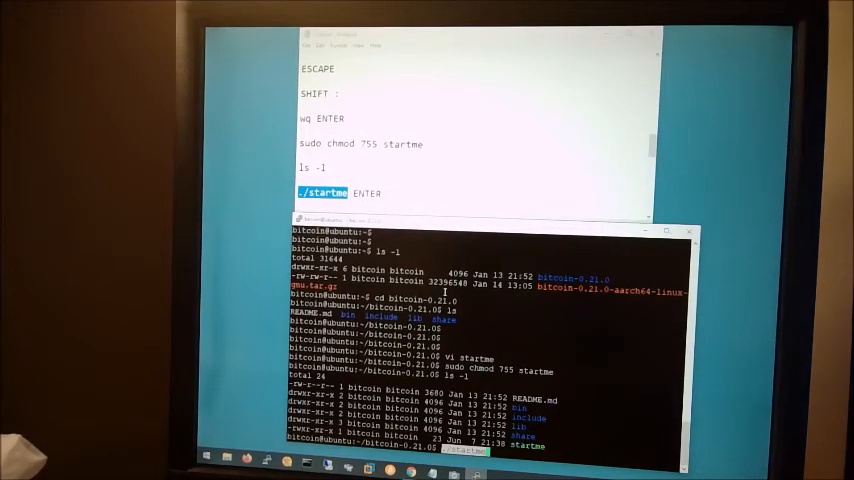
key("Return")
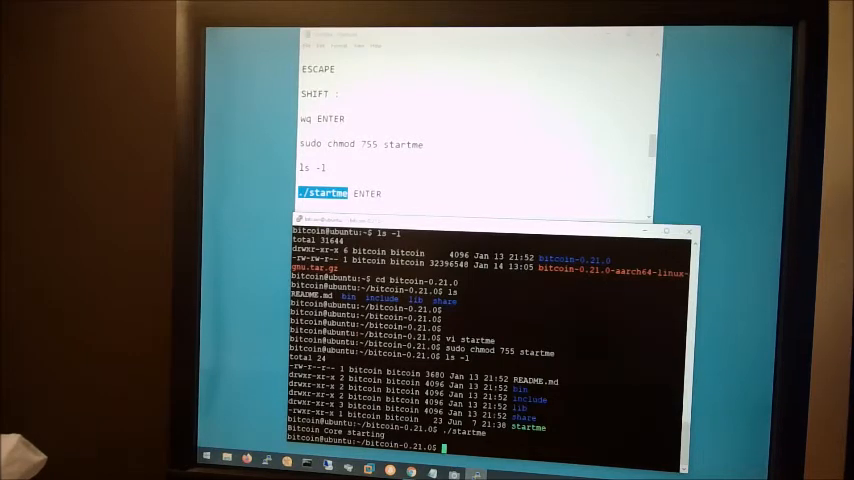
- Run top to check that the bitcoind process is running
type("top")
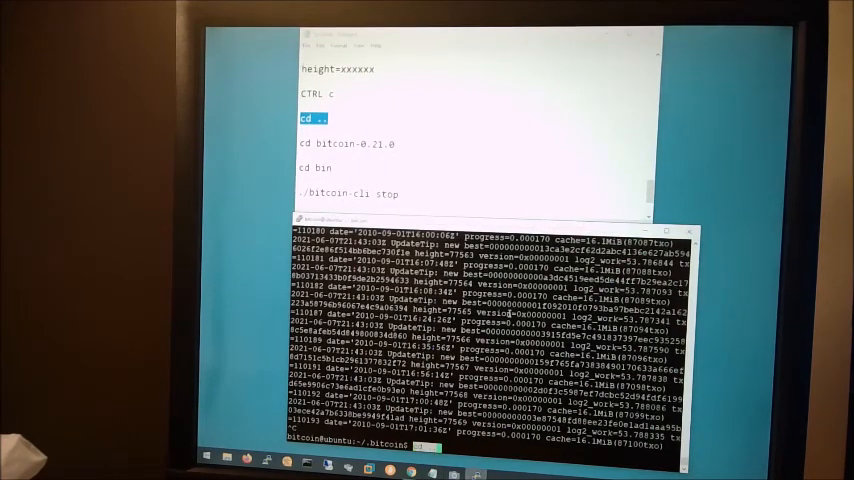
- Move into bitcoin-0.21.0/bin and type the ./bitcoin-cli stop command at the prompt
type("cd ..")
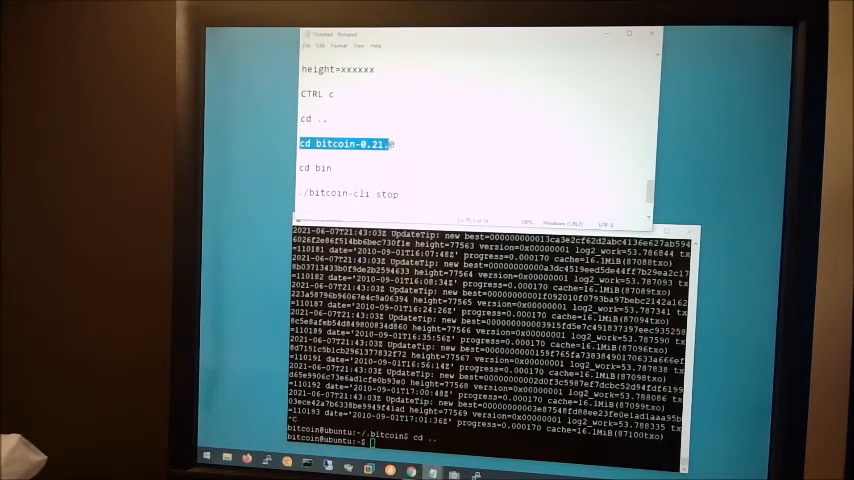
type("0.21.0")
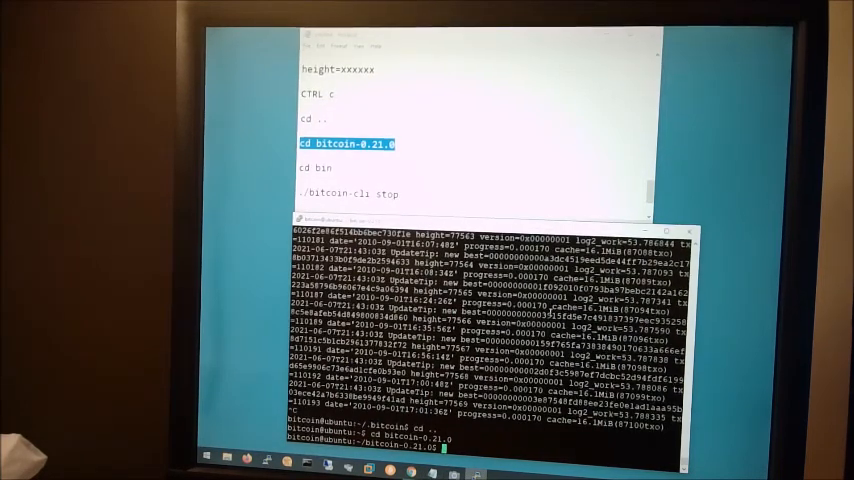
type("cd bin")
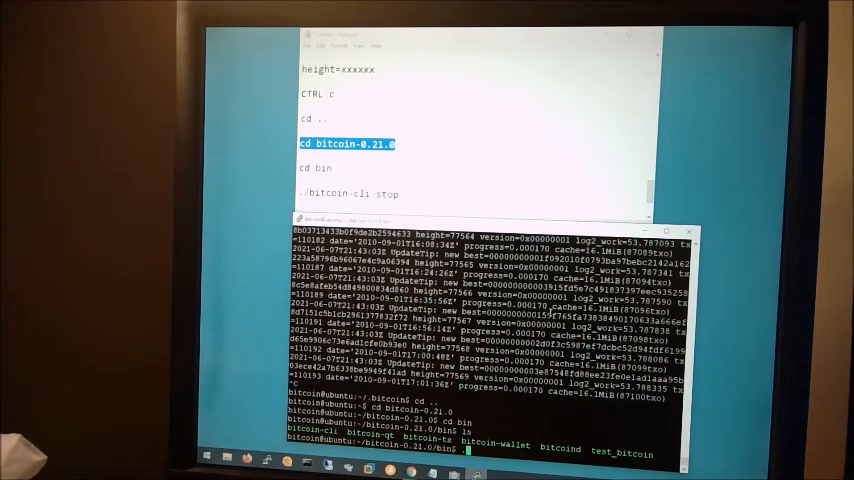
type("./bitcoin-cli sto")
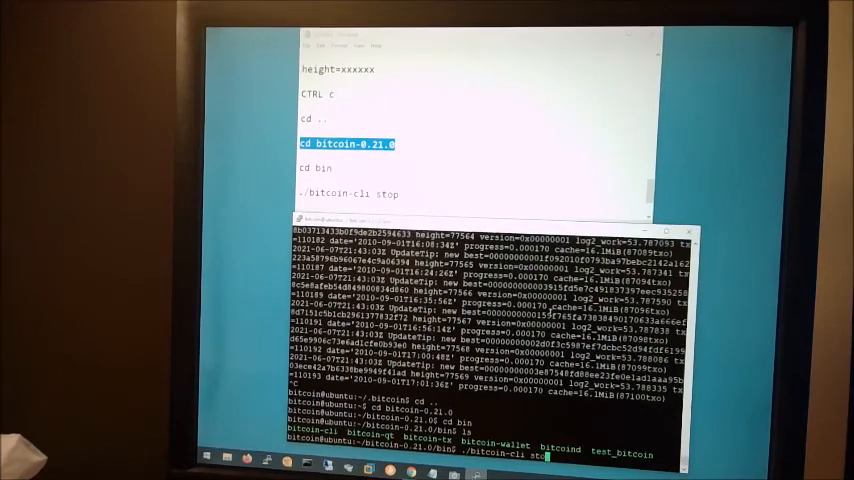
- Stop the Bitcoin daemon with bitcoin-cli stop and run top to watch bitcoind exit
key("Return")
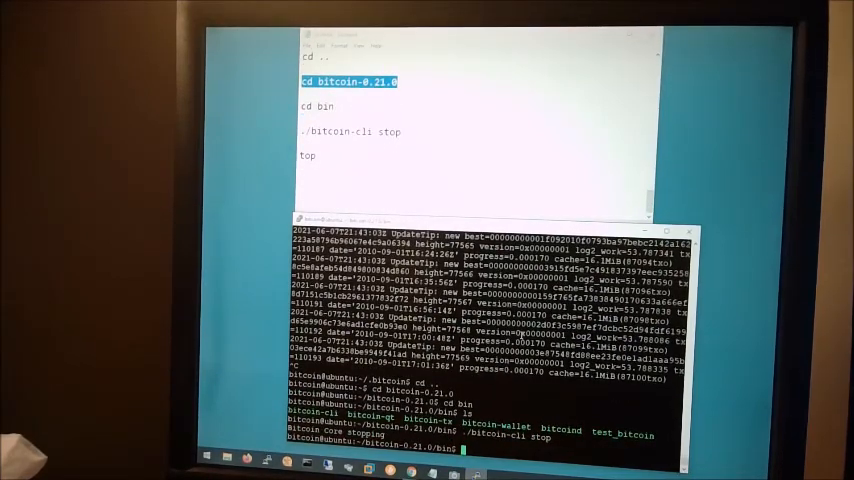
key("Return")
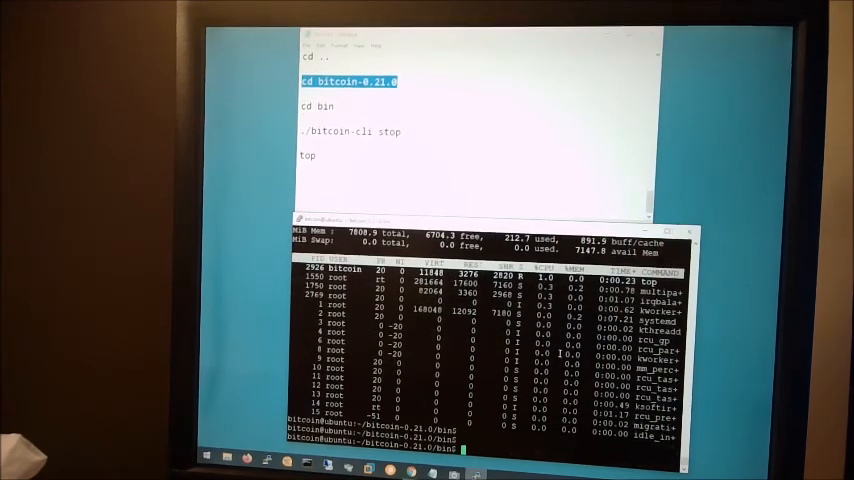
- Leave top, return to bitcoin-0.21.0 and rerun ./startme so Bitcoin Core begins starting again
type("cd .")
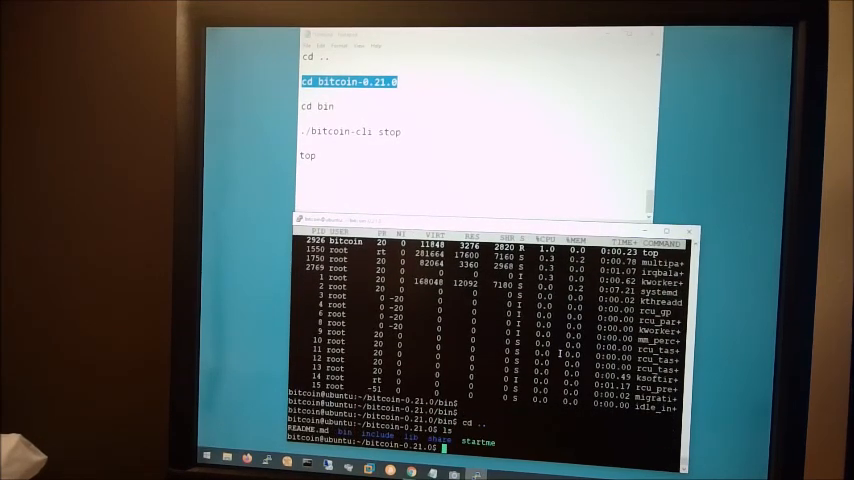
type("./startme")
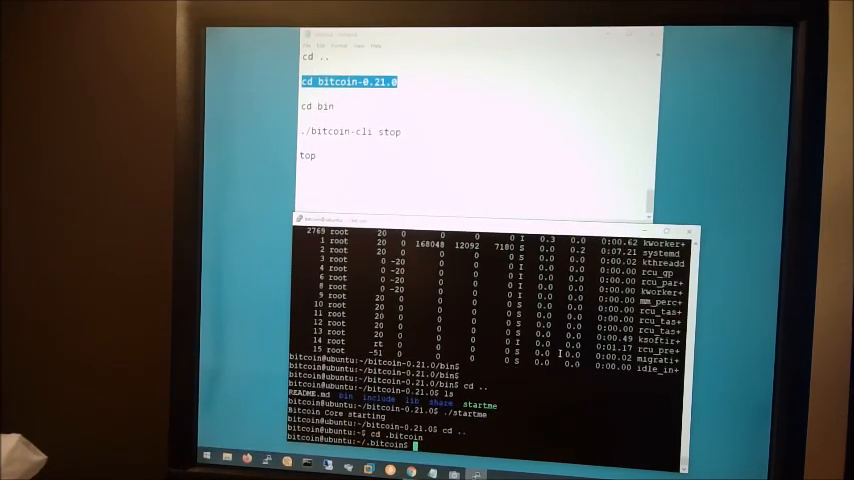
- Follow debug.log live with tail -f to watch Bitcoin Core's restart and resumed download
type("tail -f debug.log")
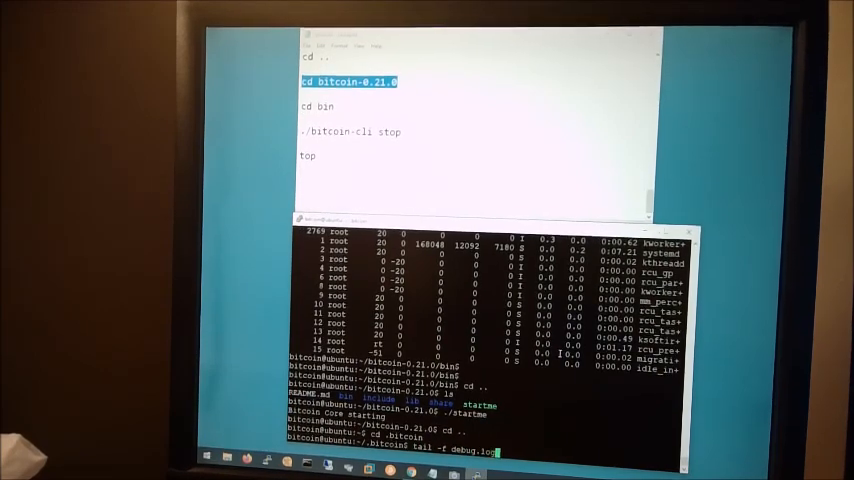
key("Return")
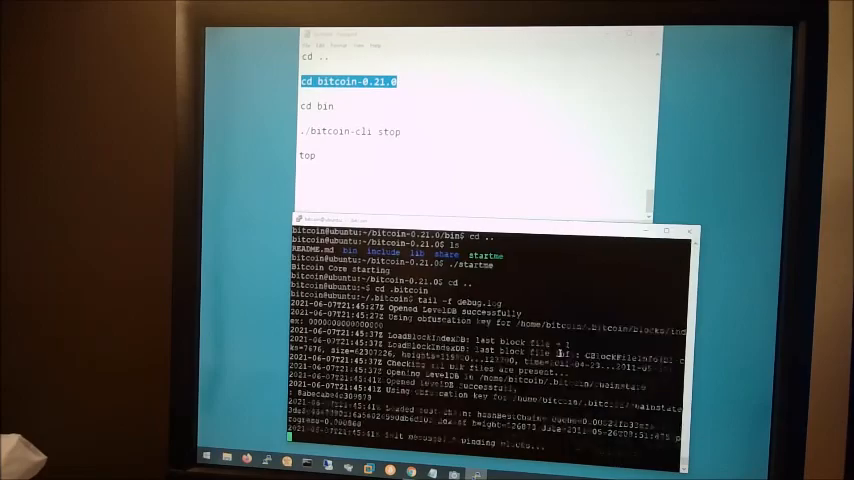